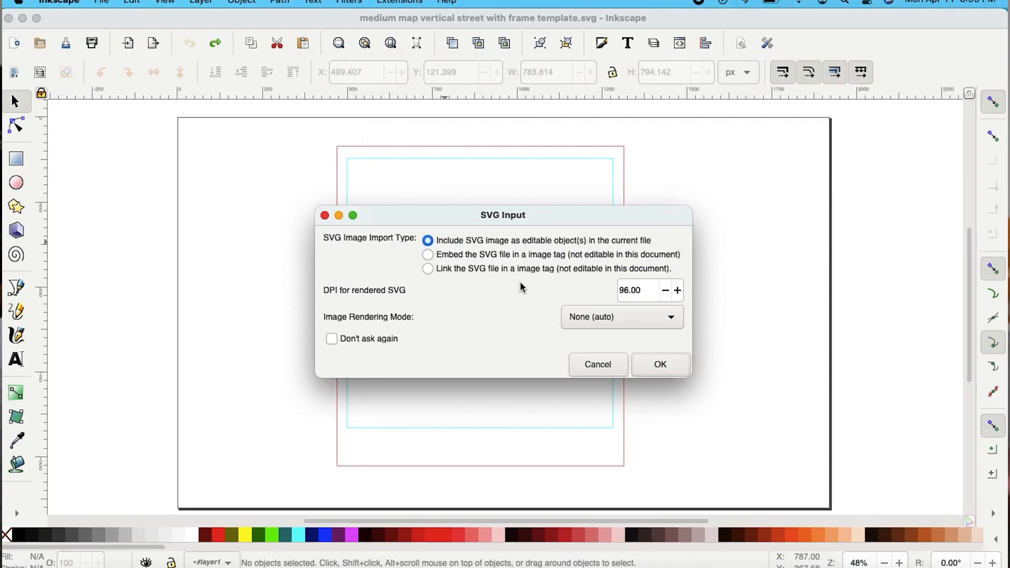
Step: Import the street map SVG as an editable group sized to fit the frame's reference lines
{"action": "left_click", "coordinate": [661, 365]}
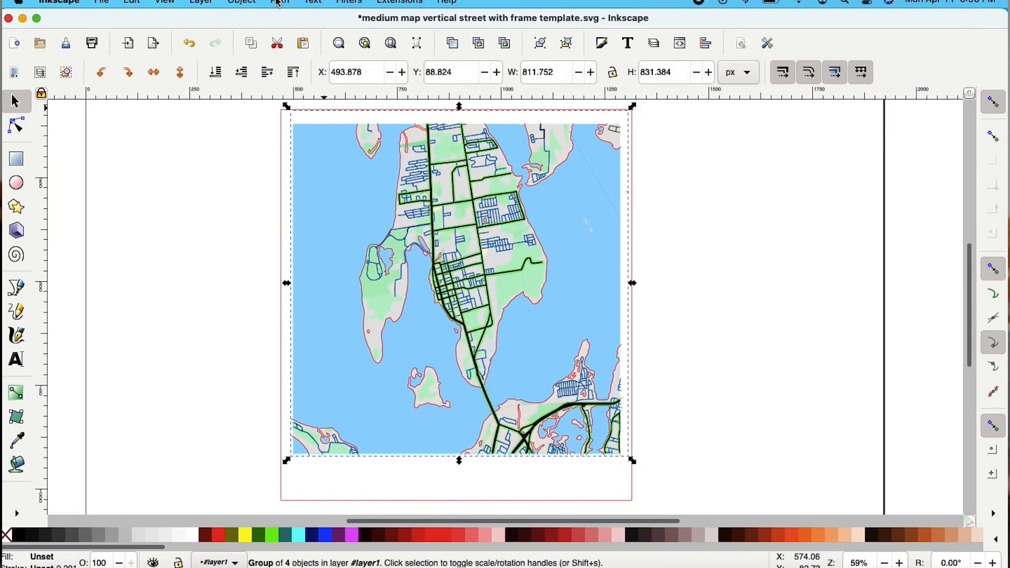
{"action": "left_click", "coordinate": [241, 2]}
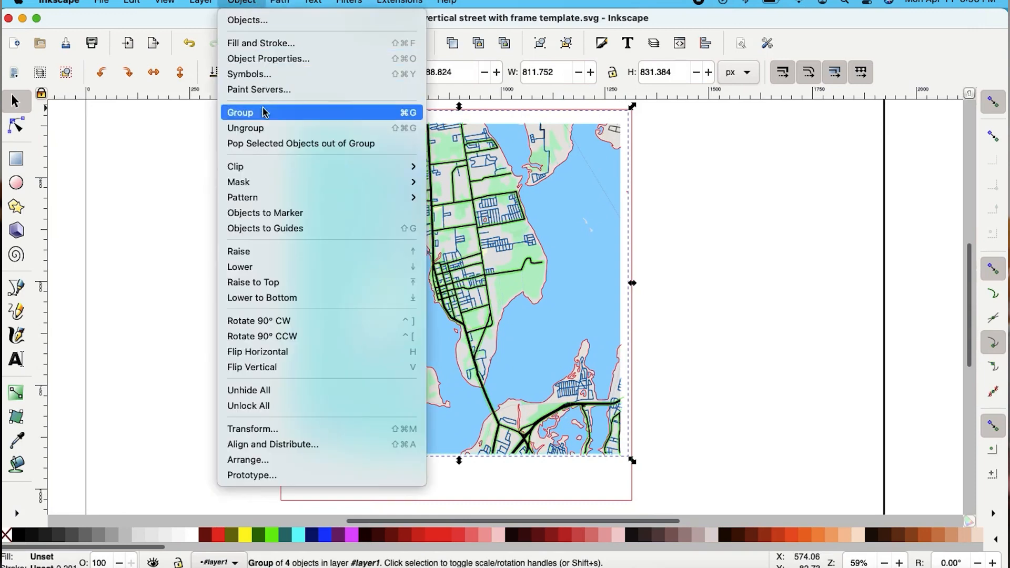